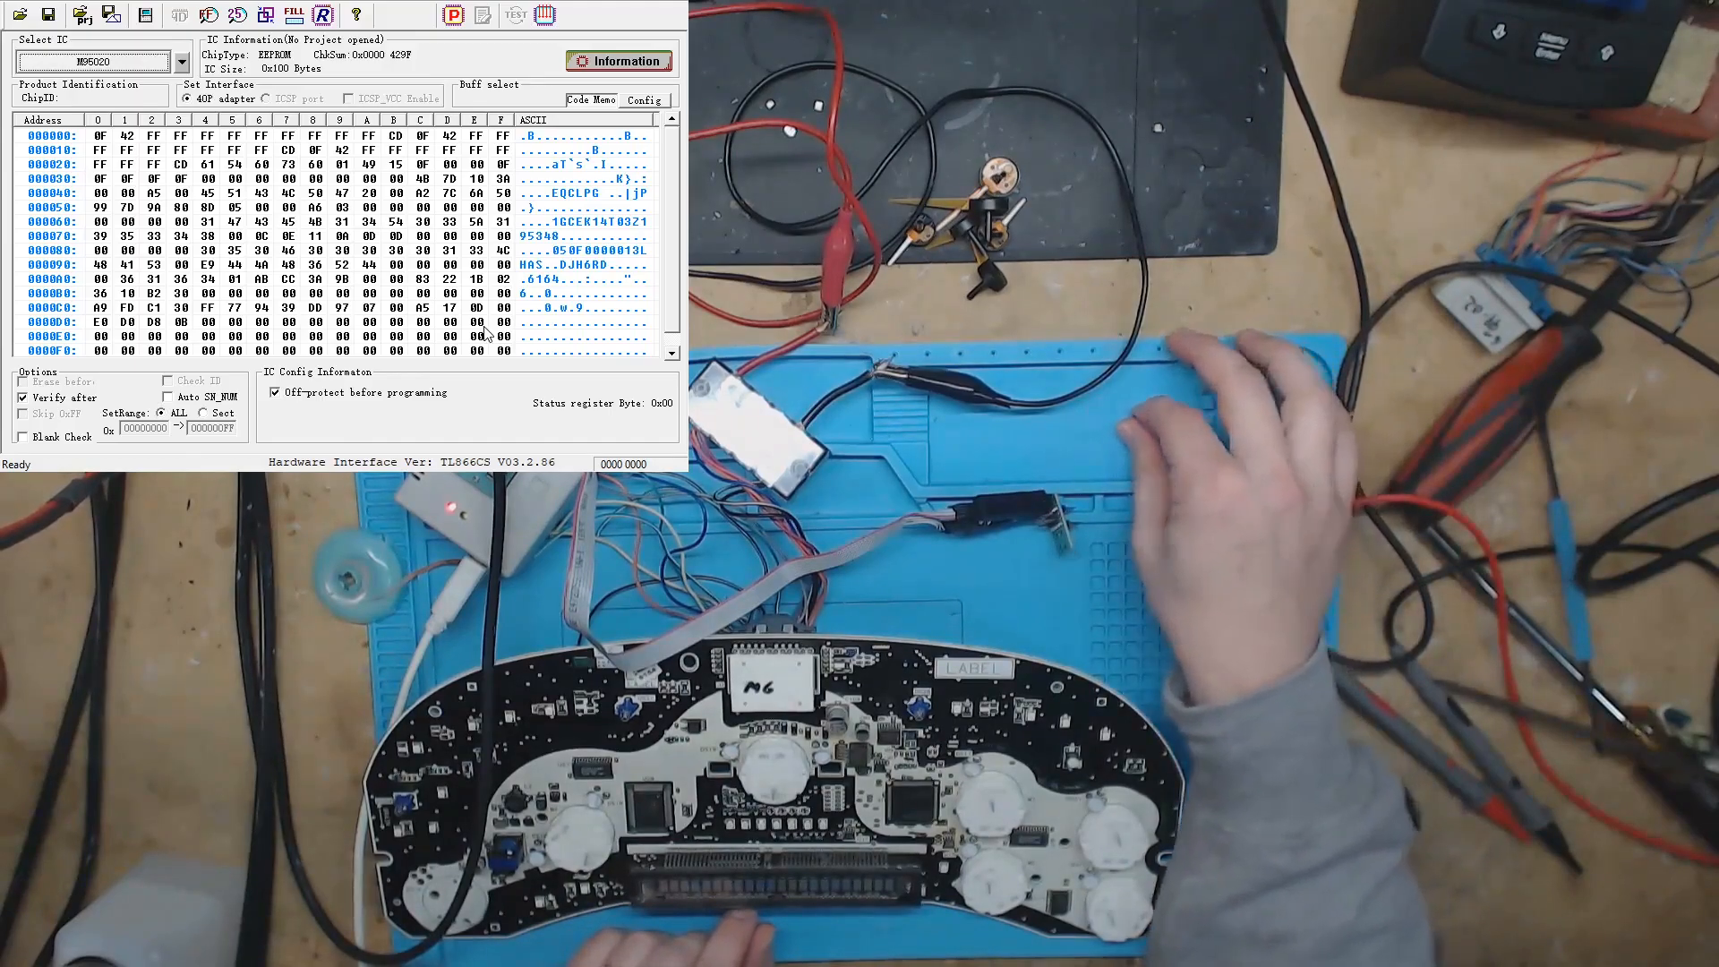
mouse_move(1239, 438)
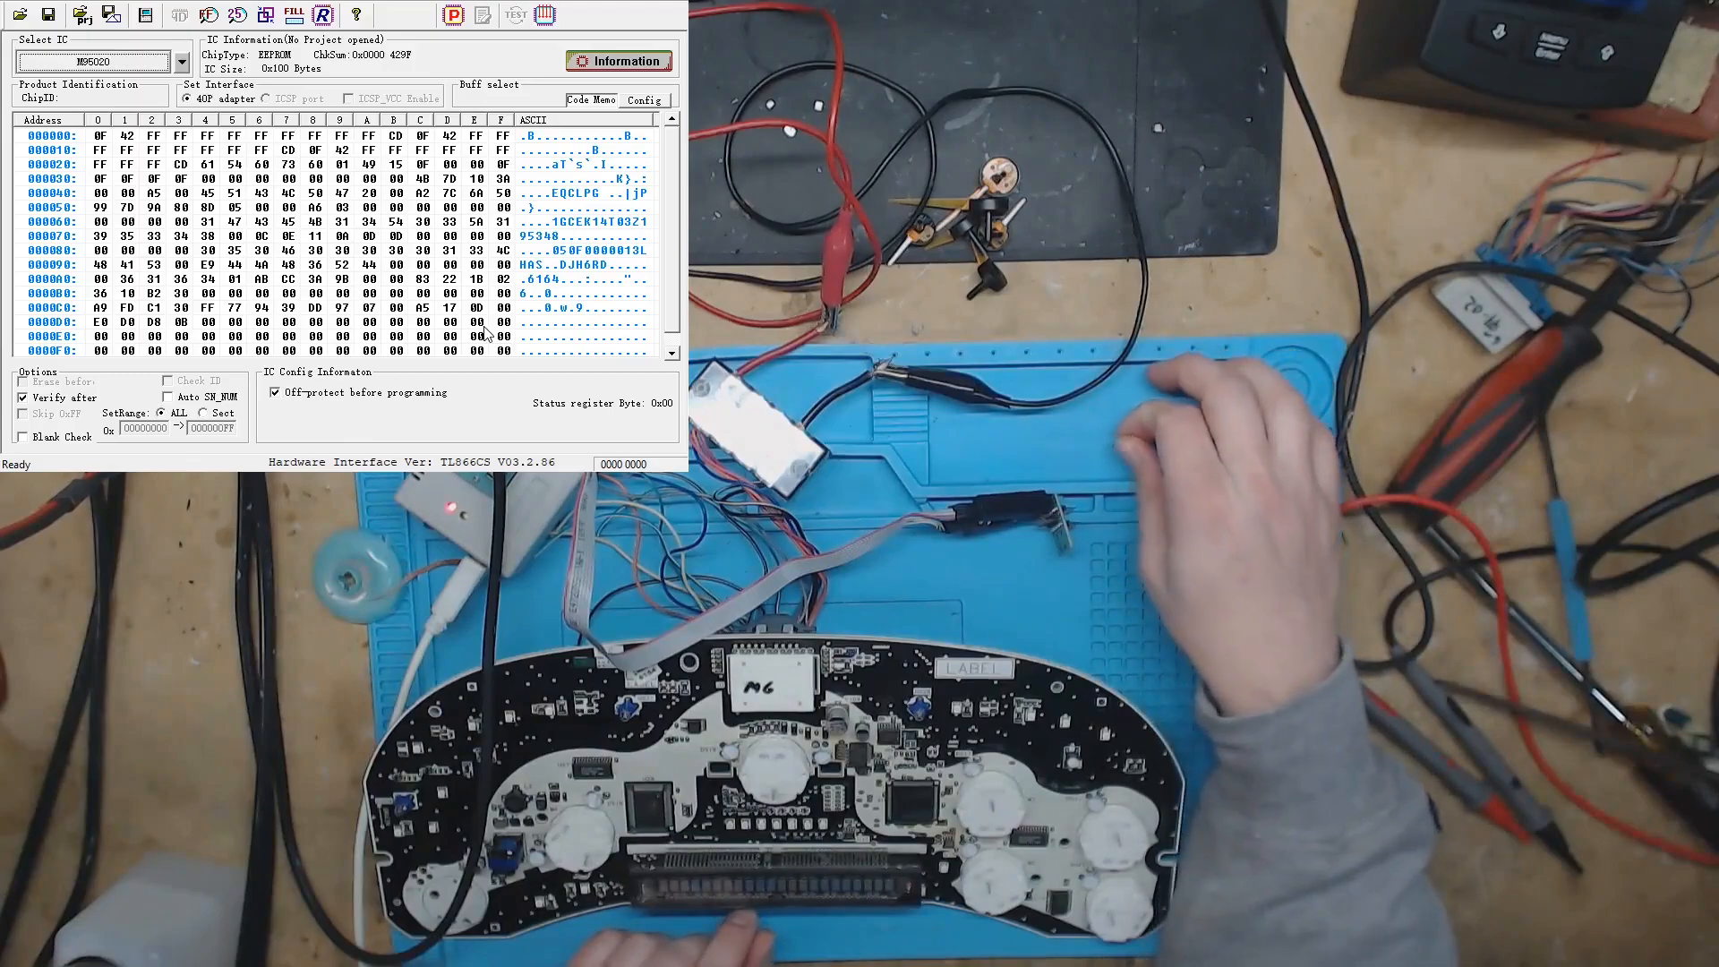